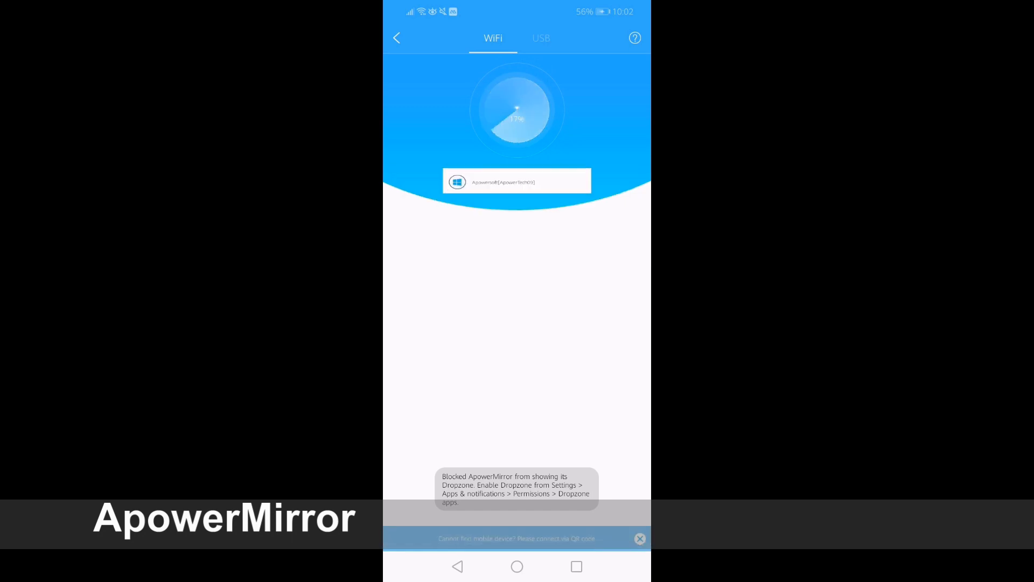
Step: Connect to the detected Apowersoft[ApowerTech PC 3] computer over Wi-Fi and allow screen capture with START NOW
{"action": "left_click", "coordinate": [516, 181]}
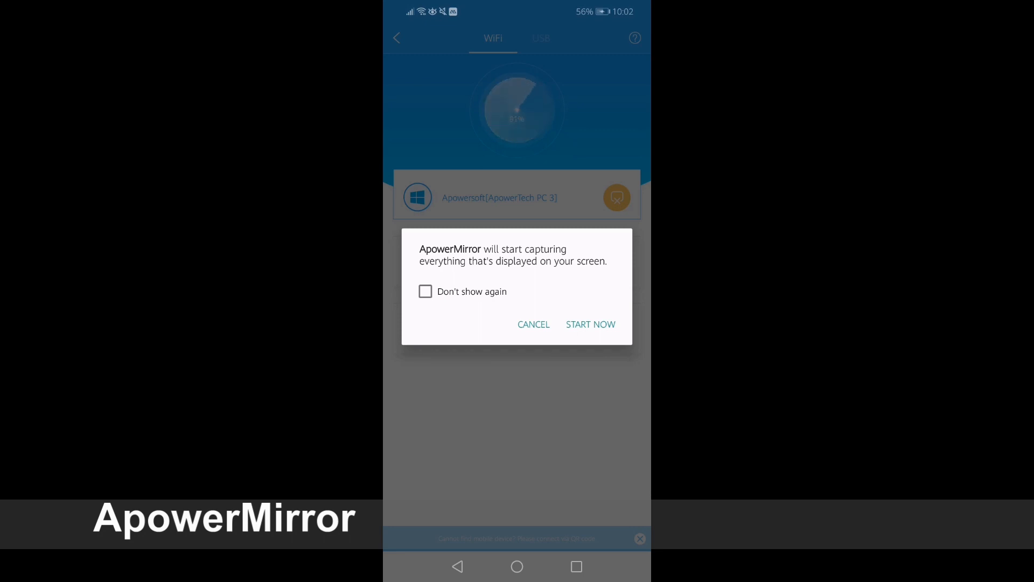
{"action": "left_click", "coordinate": [590, 324]}
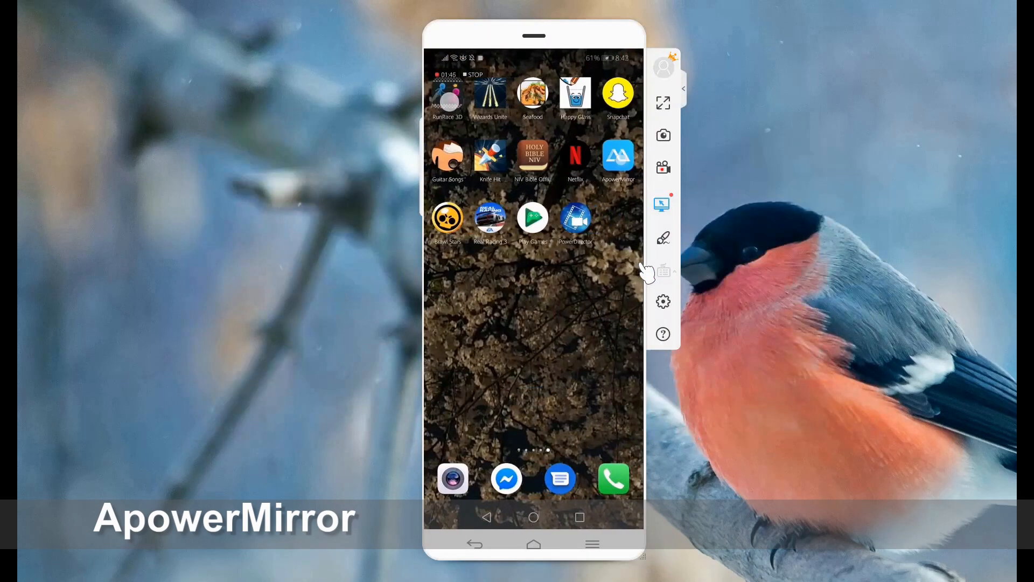
Step: Use the side toolbar of the ApowerMirror window showing the phone's home screen
{"action": "left_click", "coordinate": [663, 204]}
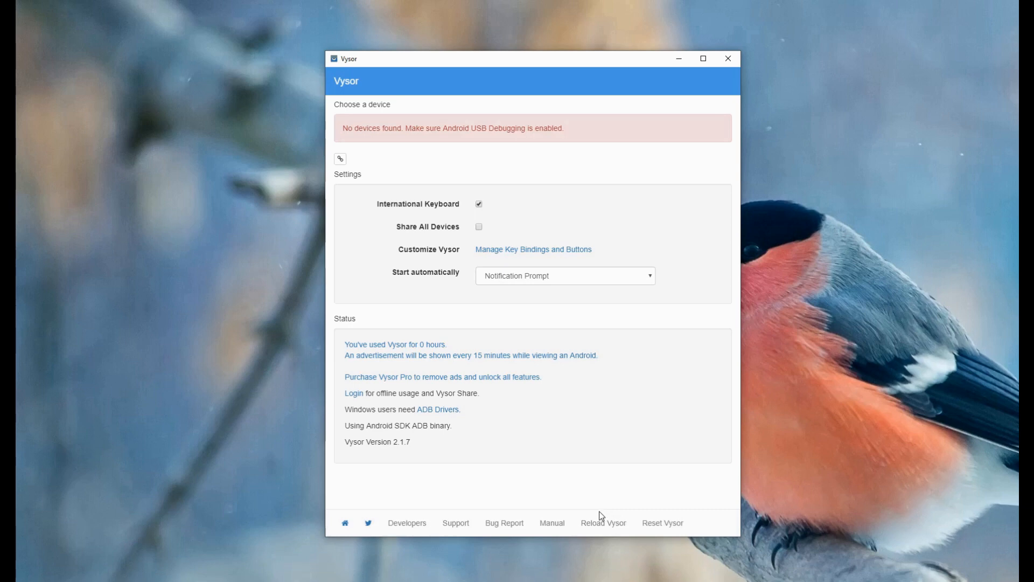
{"action": "mouse_move", "coordinate": [593, 510]}
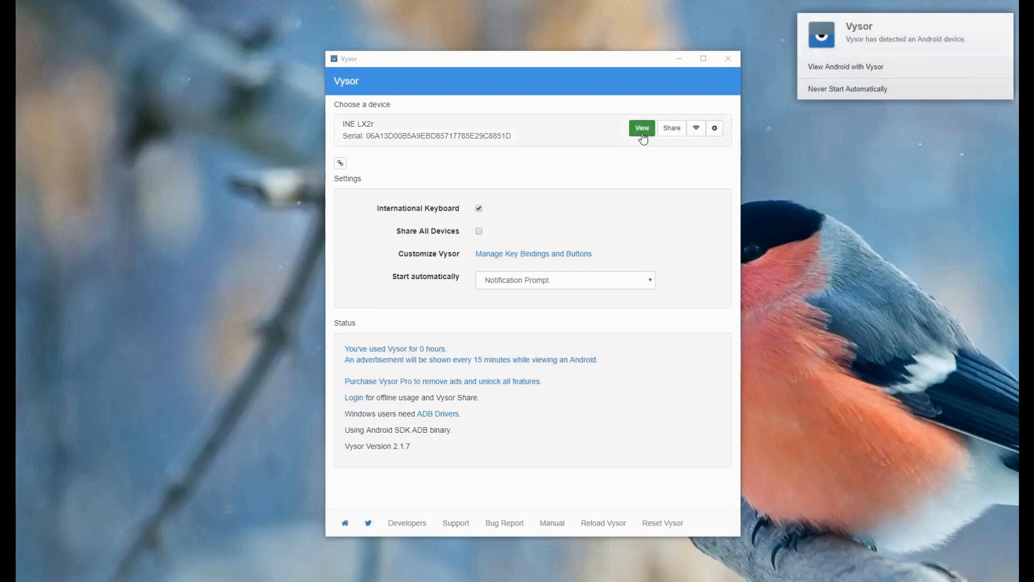
Step: Start viewing the detected INE LX2r phone so its screen mirrors in a Vysor window
{"action": "left_click", "coordinate": [641, 128]}
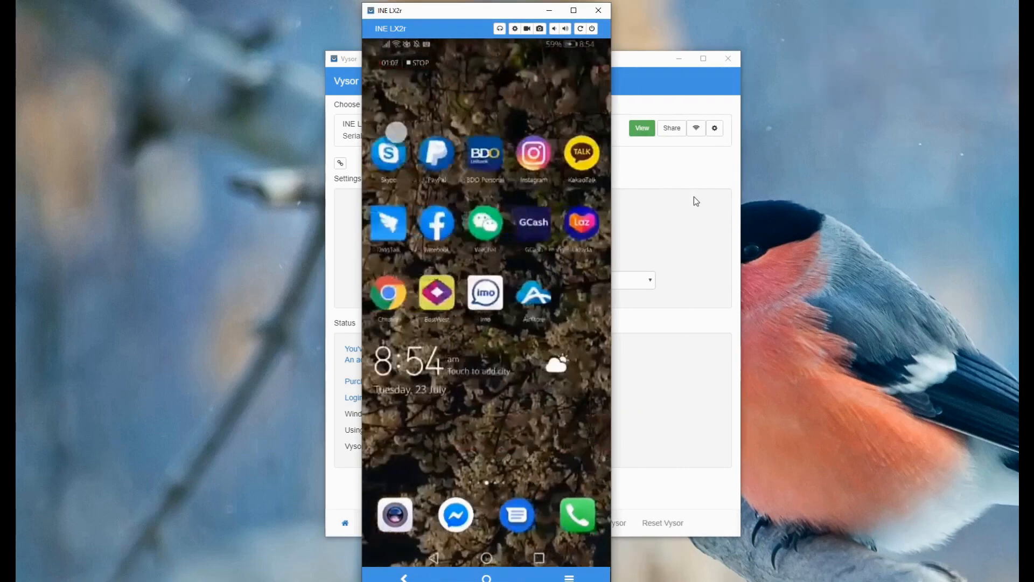
Step: Scroll the YouTube feed and play the Top 200 Funny Animals Vines video
{"action": "scroll", "scroll_direction": "left", "scroll_amount": 3}
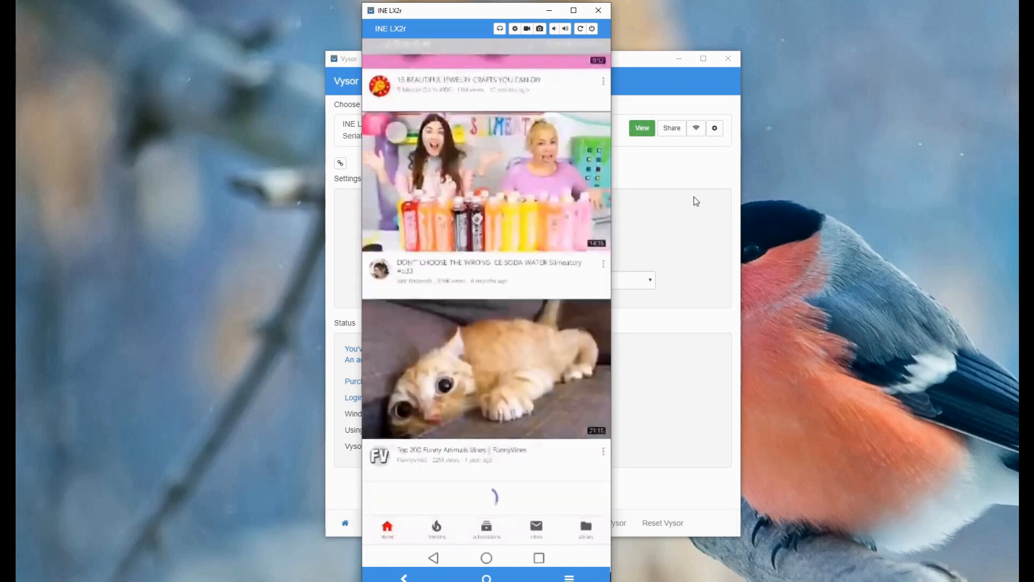
{"action": "left_click", "coordinate": [486, 370]}
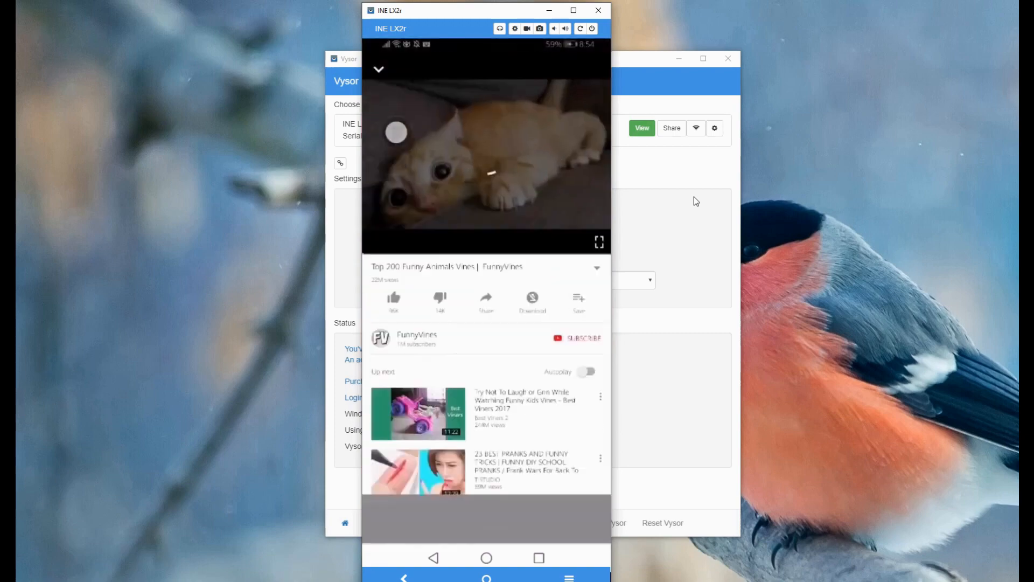